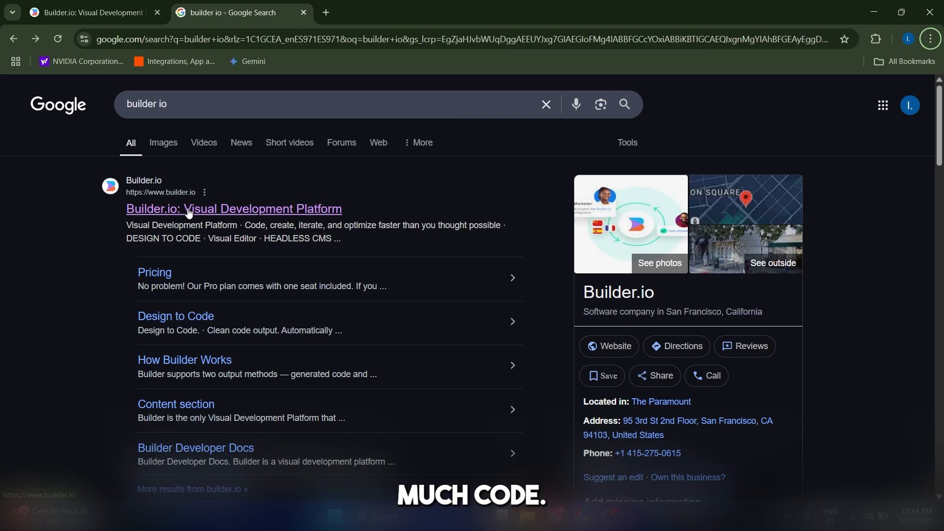
Go to the Builder.io app from the search result and sign in to the account
scroll("down", 3)
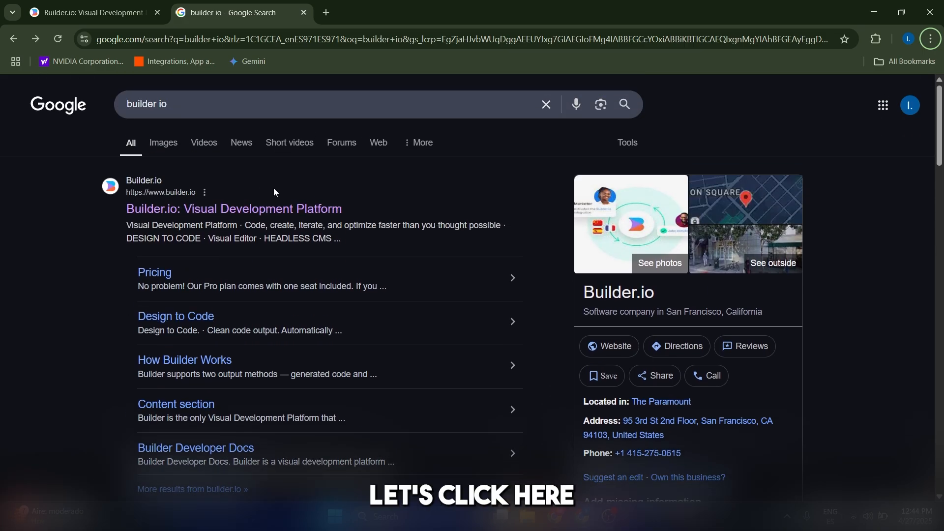
left_click(234, 208)
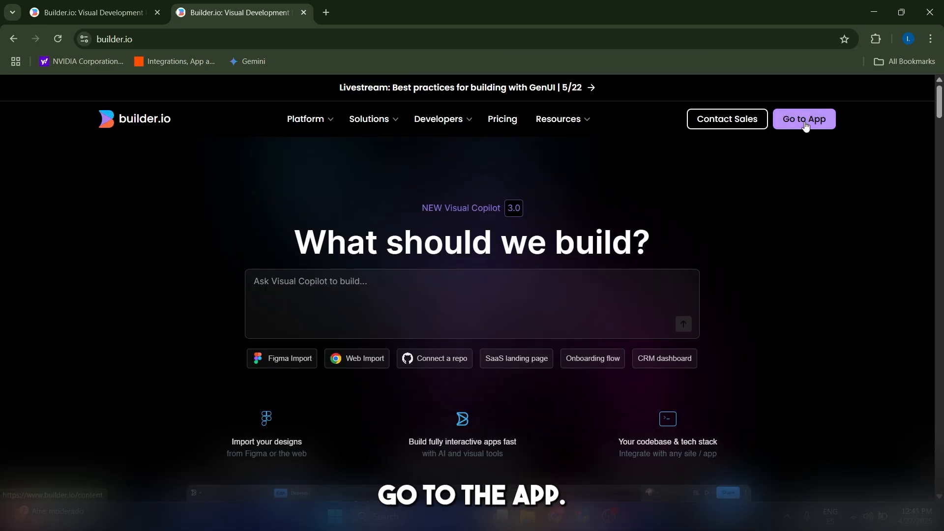
left_click(803, 119)
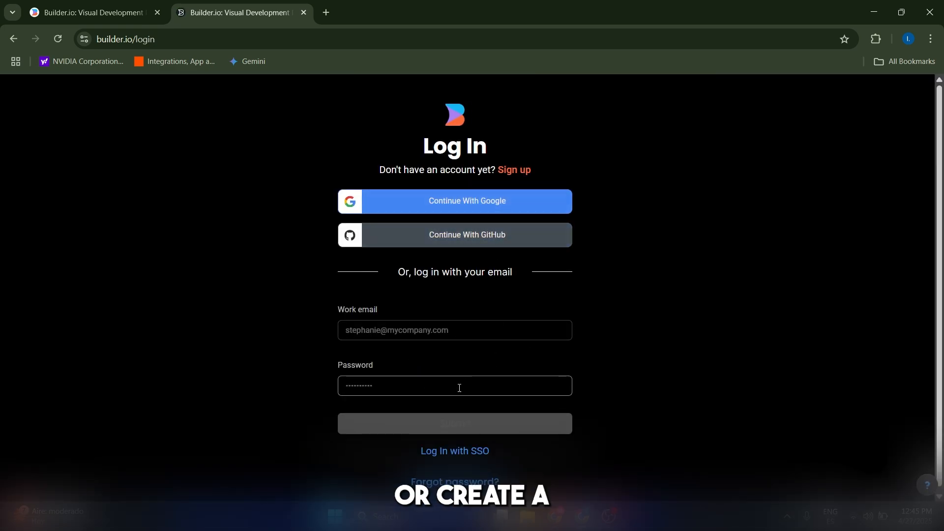
left_click(454, 423)
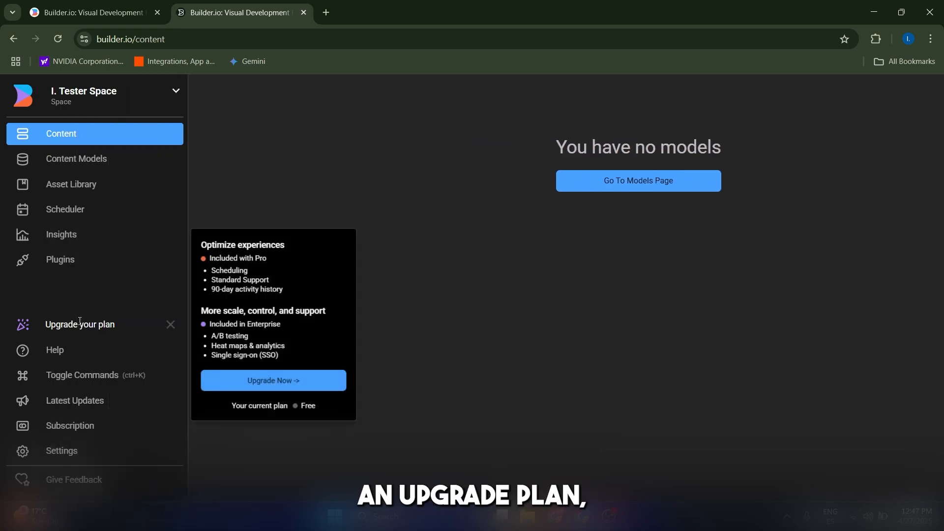
Dismiss the upgrade popup and start a new space of type Develop from the space switcher
left_click(170, 325)
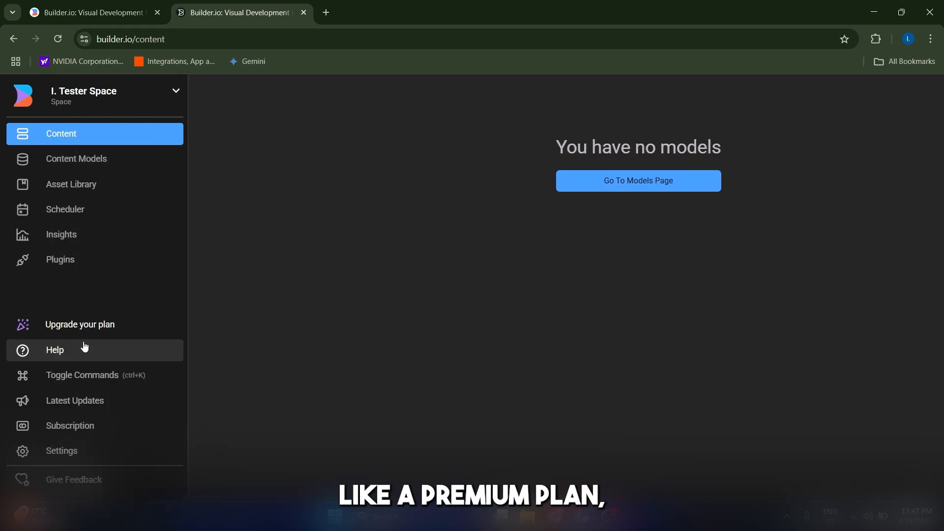
left_click(79, 323)
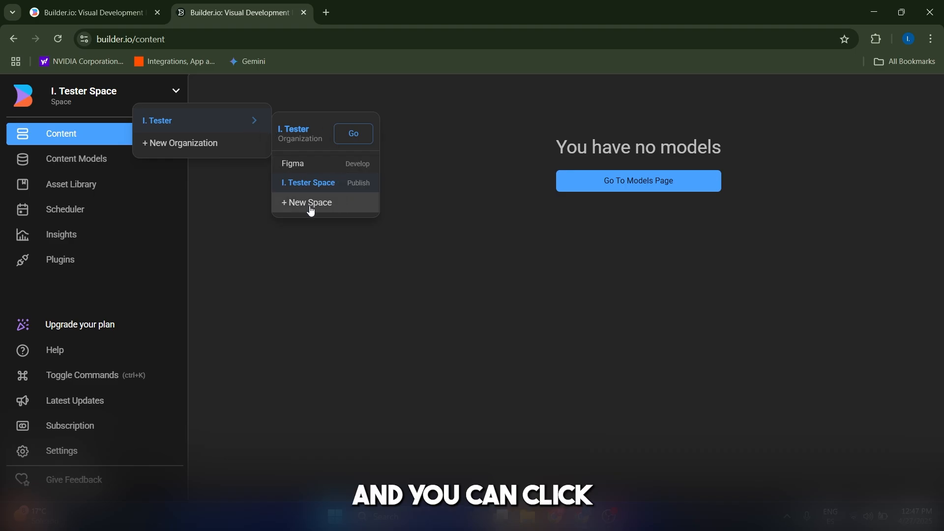
left_click(309, 202)
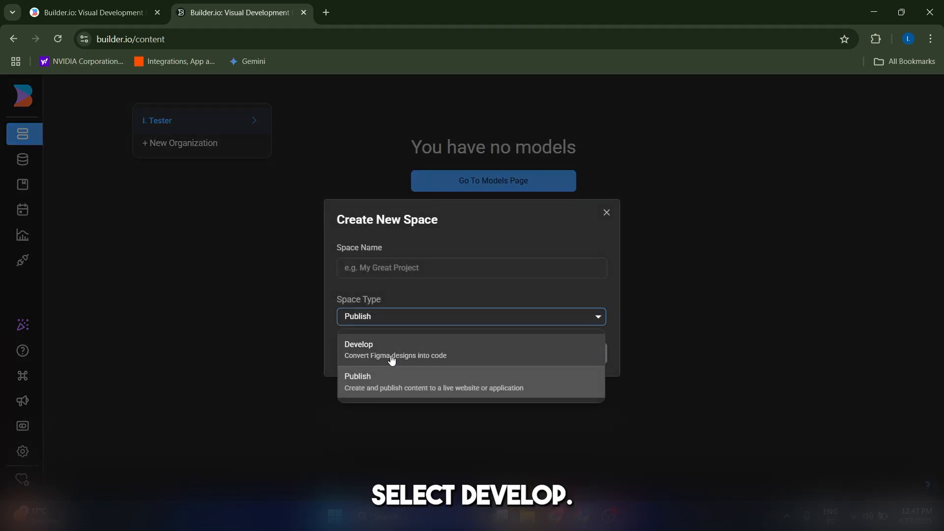
left_click(358, 349)
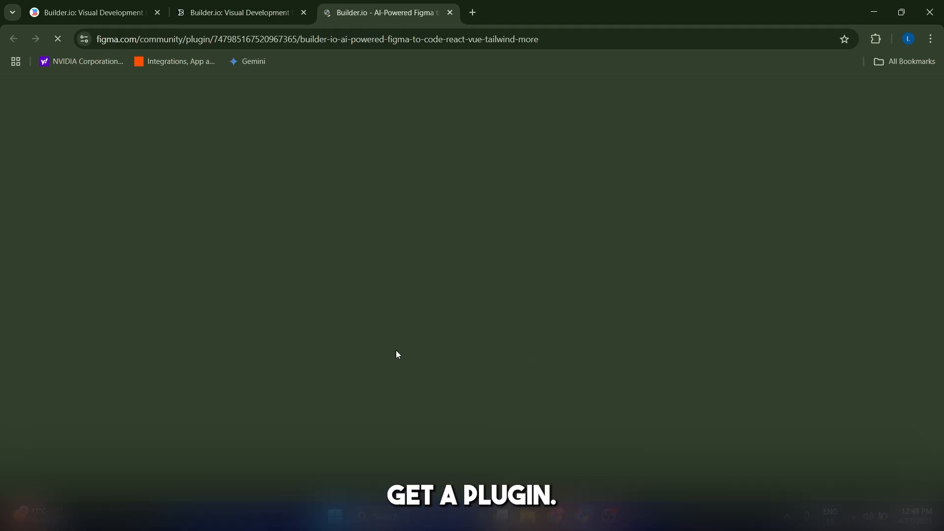
Sign in to Figma with Google from the plugin page and open the Horizontal Scrolling (Community) file
left_click(476, 210)
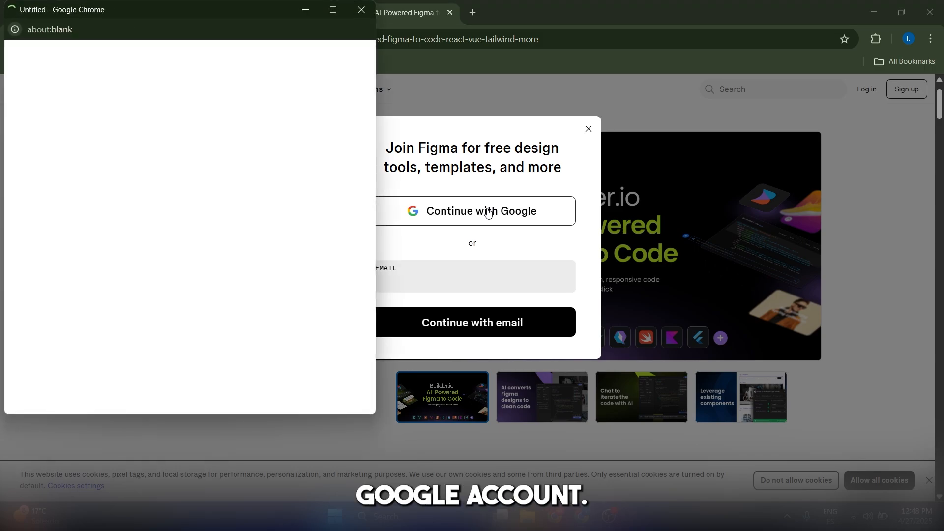
left_click(480, 210)
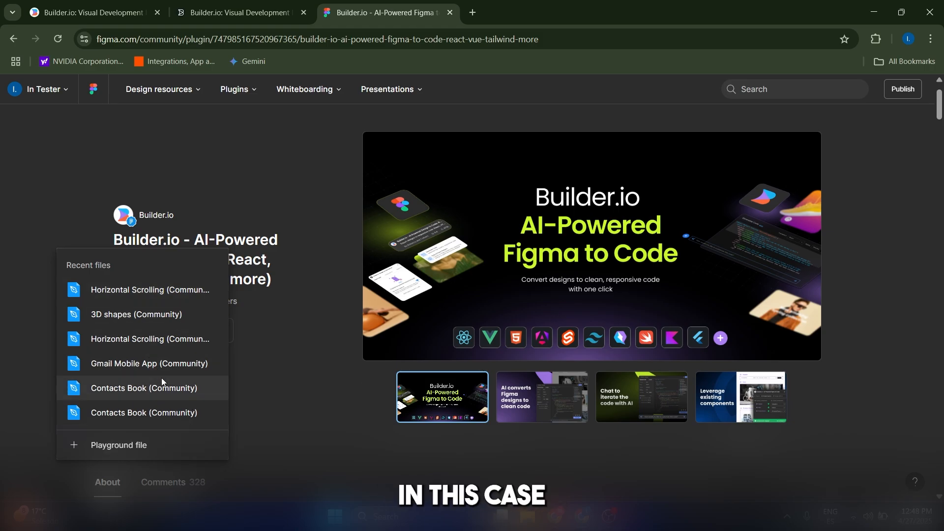
left_click(148, 289)
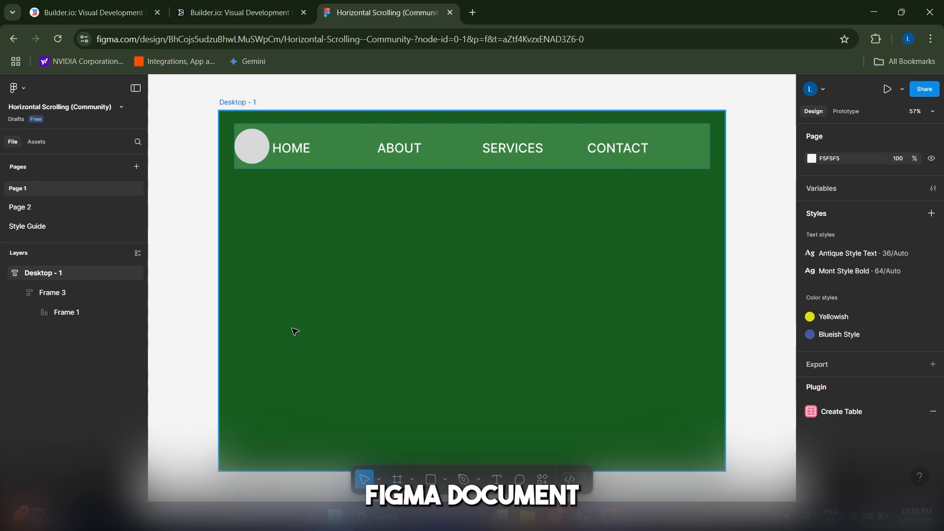
mouse_move(599, 385)
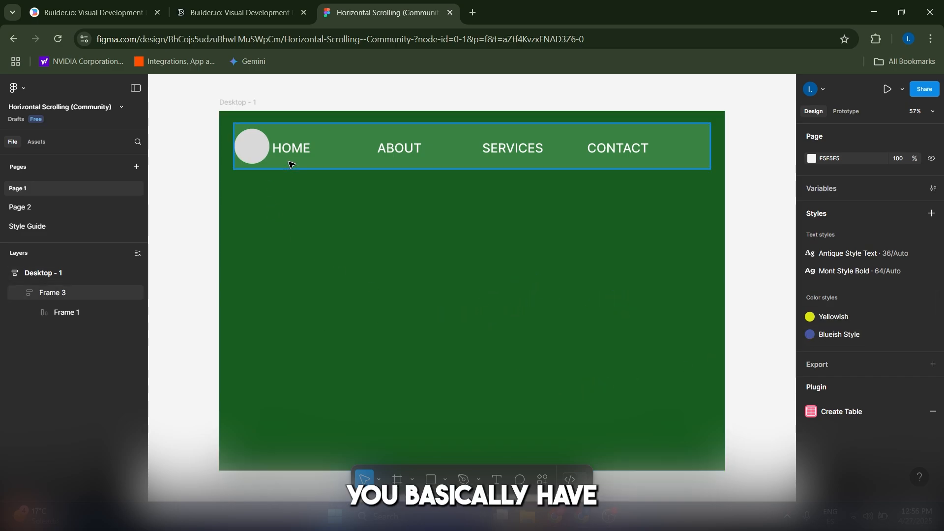
mouse_move(607, 161)
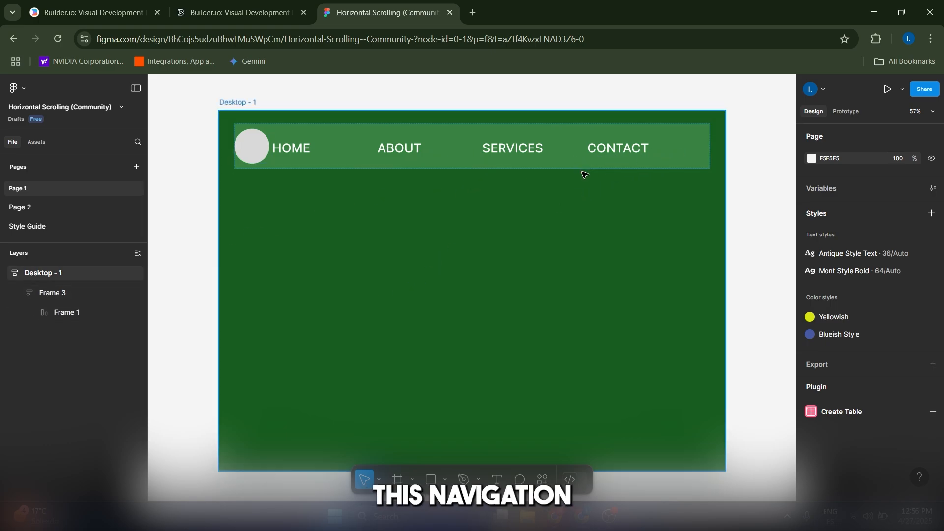
Select Frame 3 (the navigation bar) and run the Builder.io plugin found by searching 'builder'
left_click(66, 311)
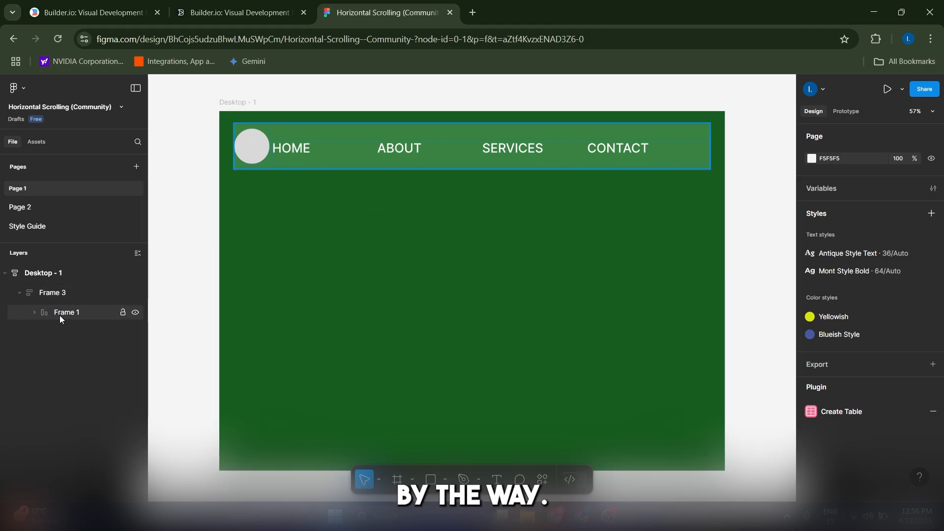
left_click(65, 312)
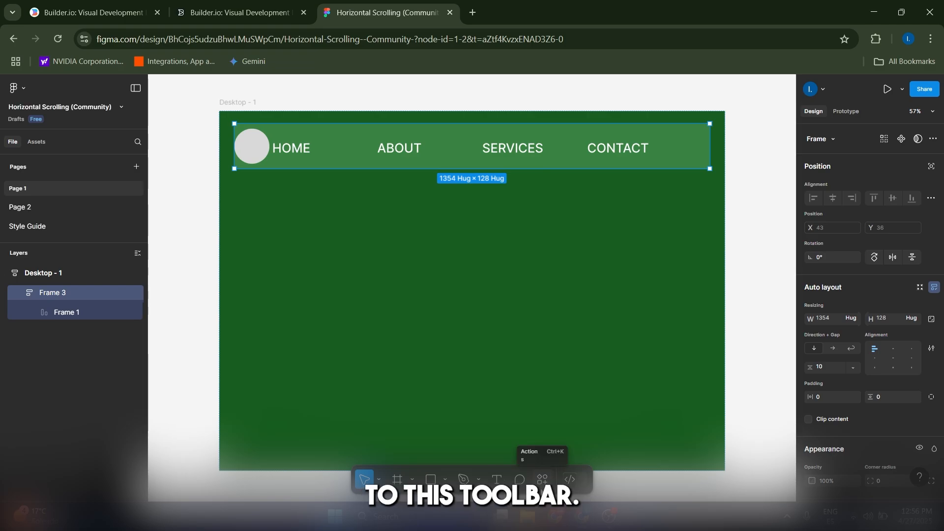
left_click(540, 482)
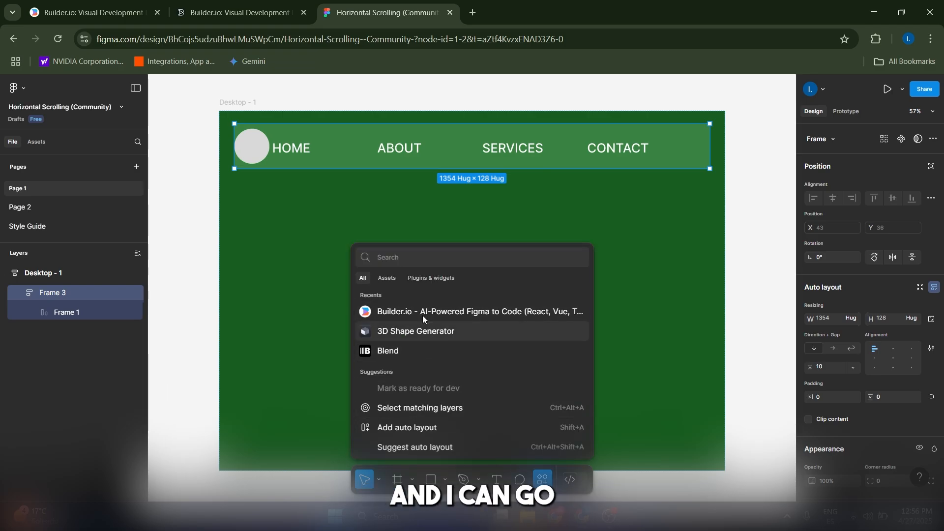
left_click(430, 278)
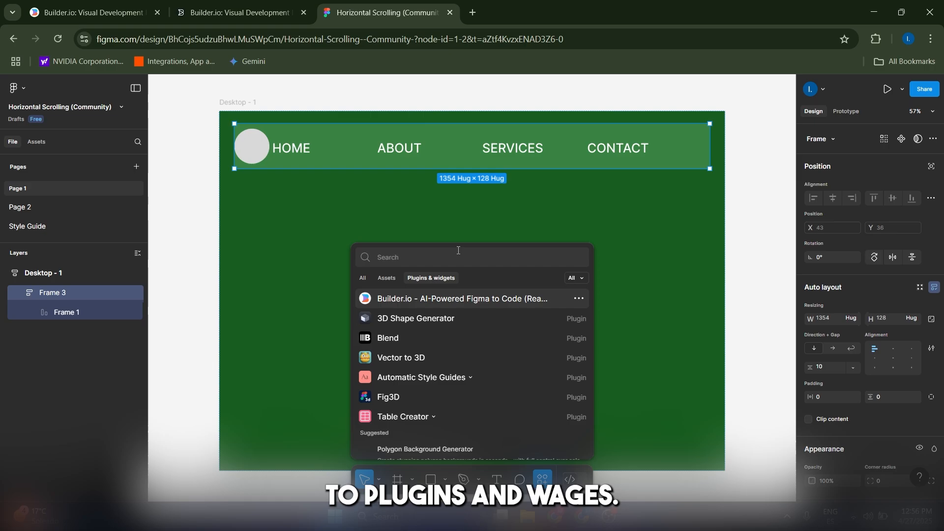
type("builder")
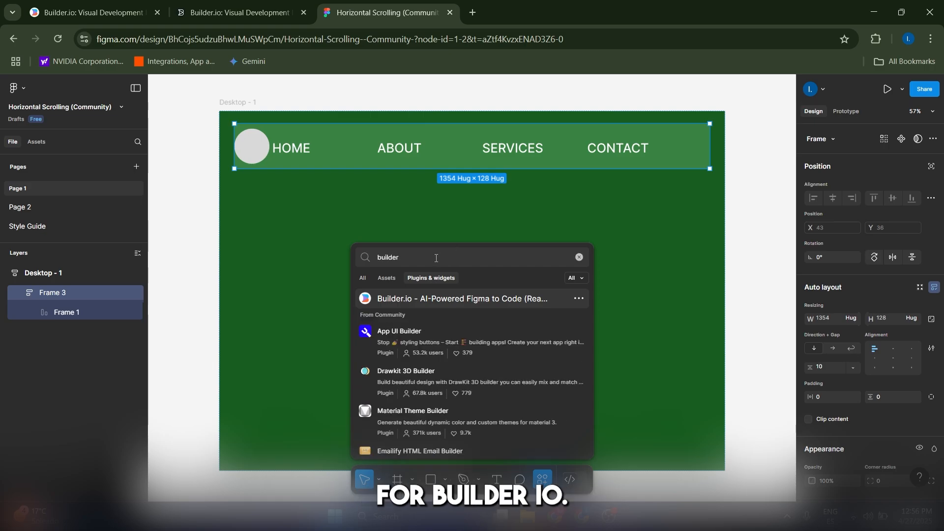
left_click(461, 298)
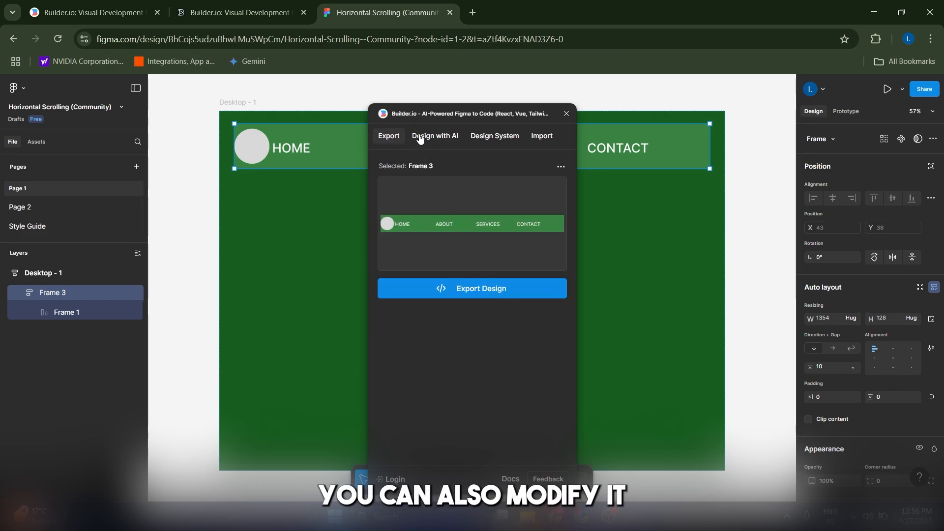
Review the plugin's views, export Frame 3 to code, and view the result in Builder
left_click(433, 136)
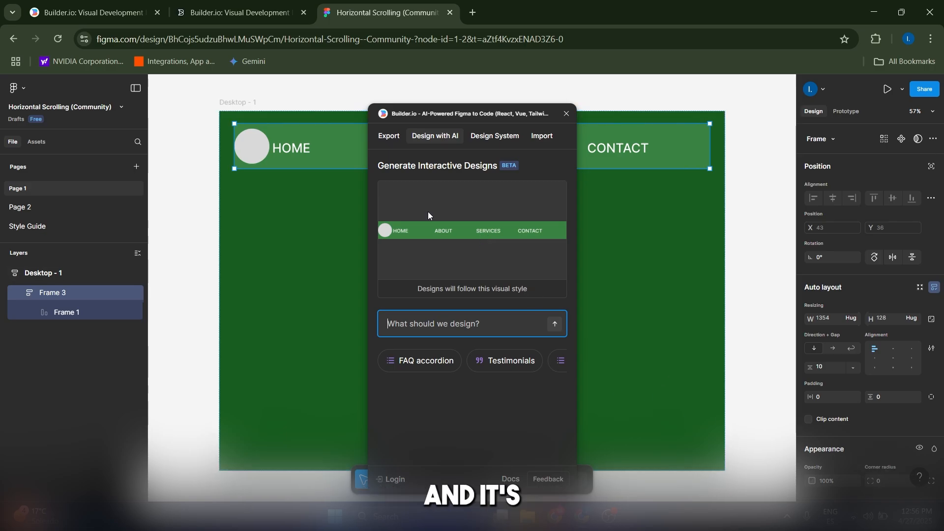
left_click(494, 135)
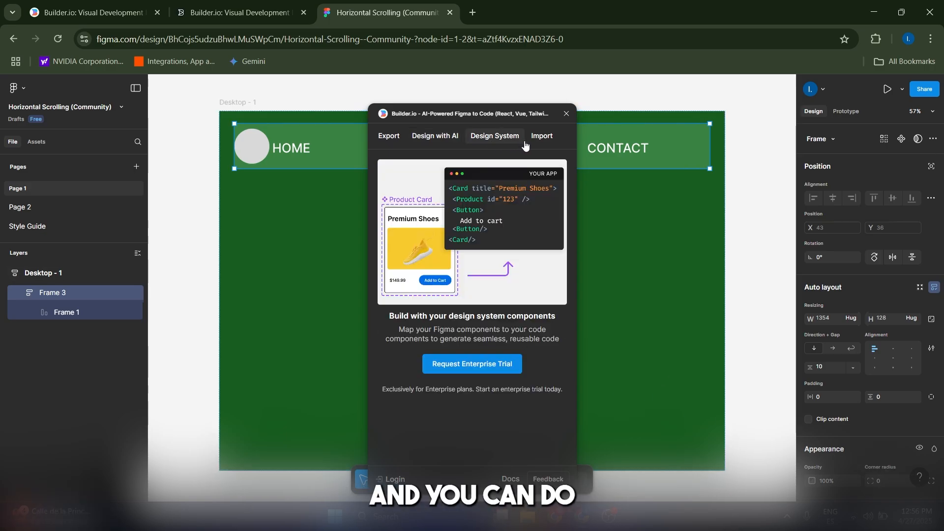
left_click(389, 136)
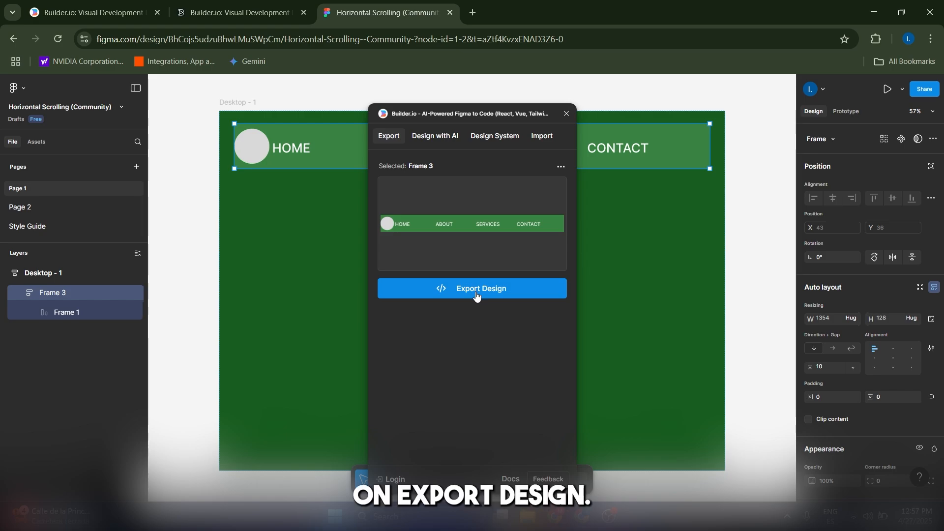
left_click(476, 288)
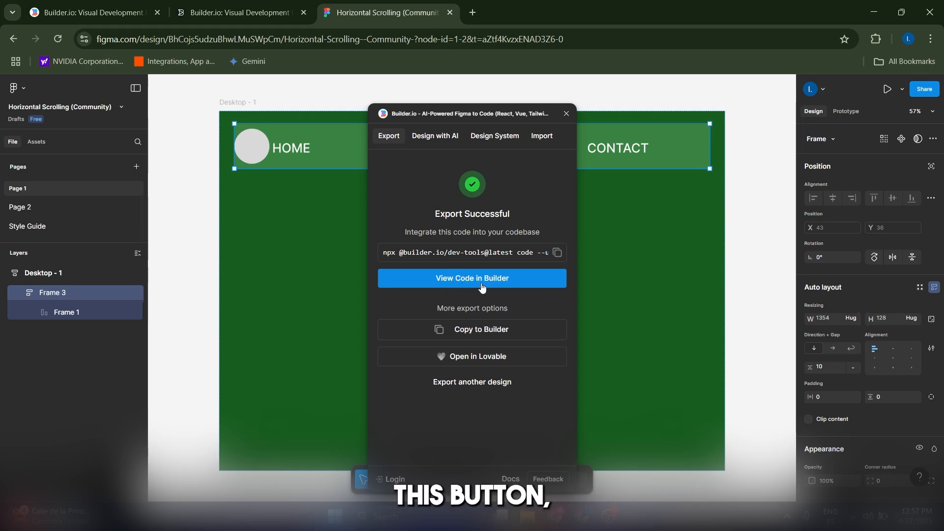
left_click(471, 278)
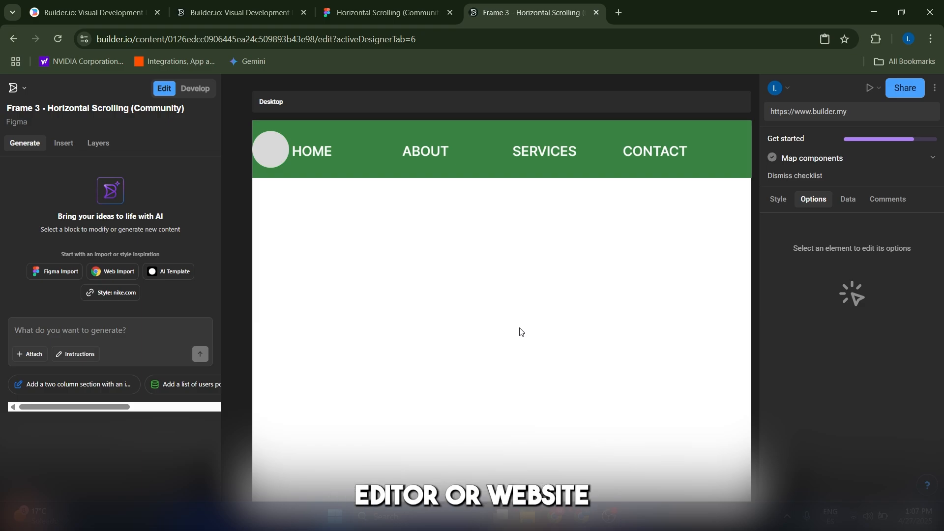
left_click(63, 143)
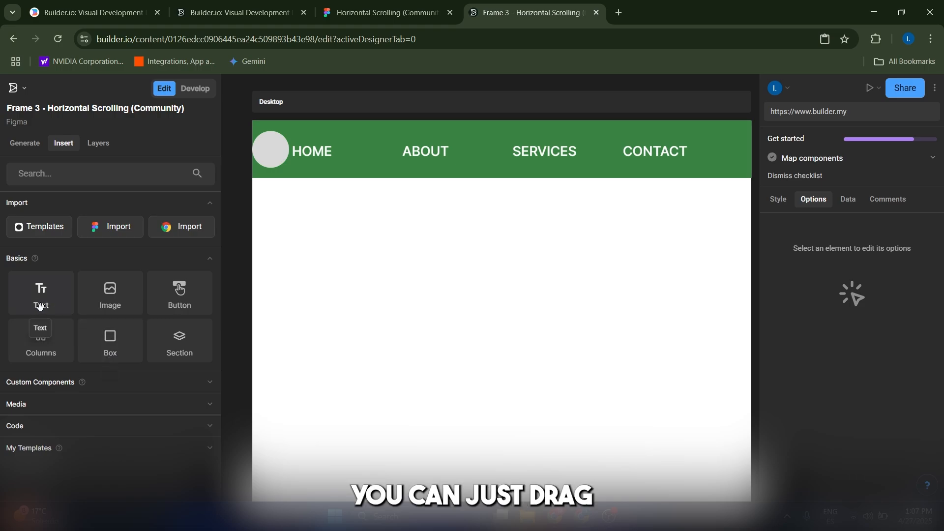
left_click_drag(41, 292, 382, 262)
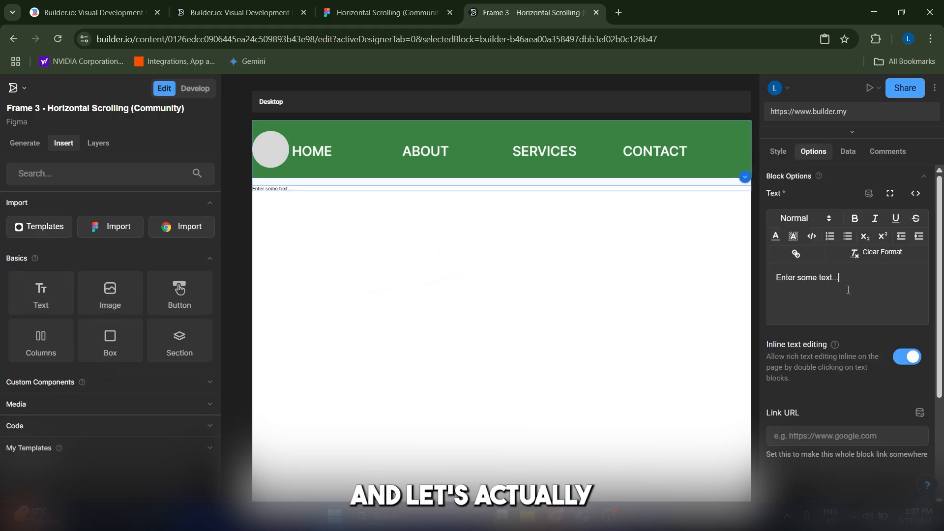
type("Hello there")
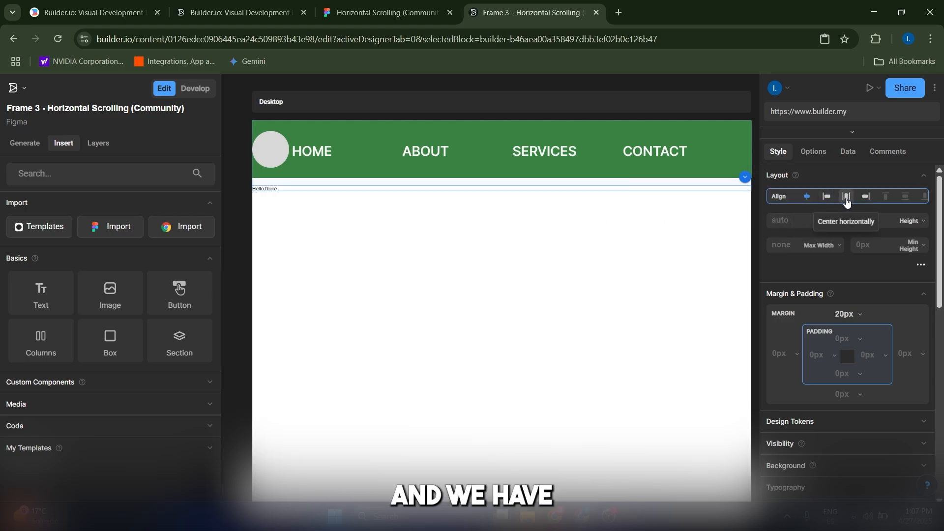
left_click(846, 197)
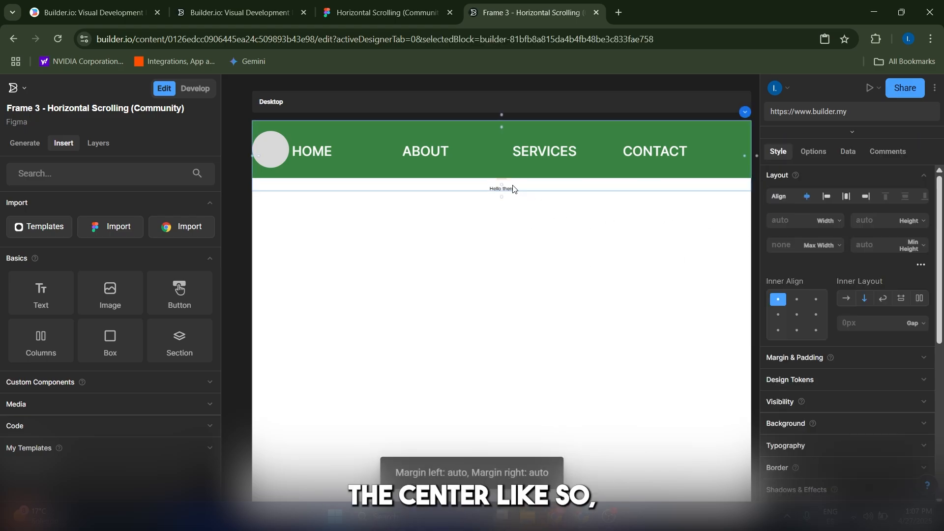
left_click(812, 151)
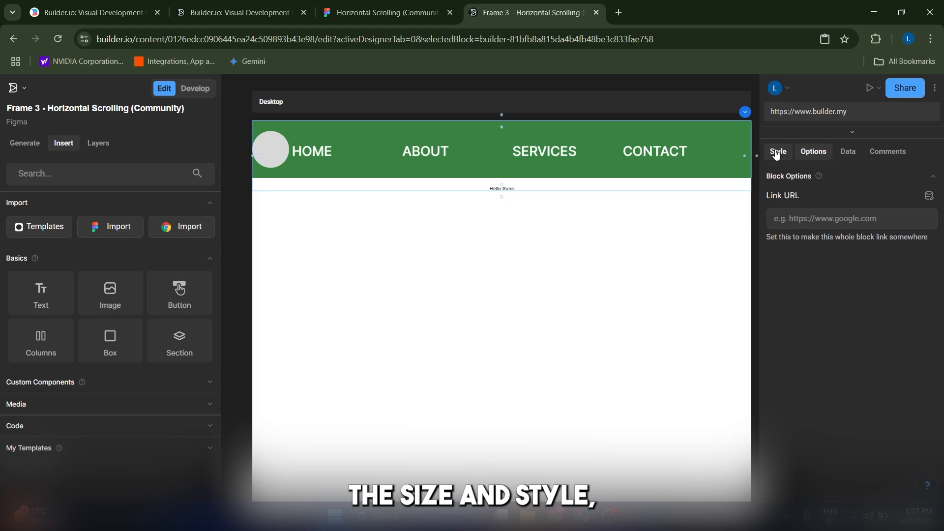
left_click(778, 152)
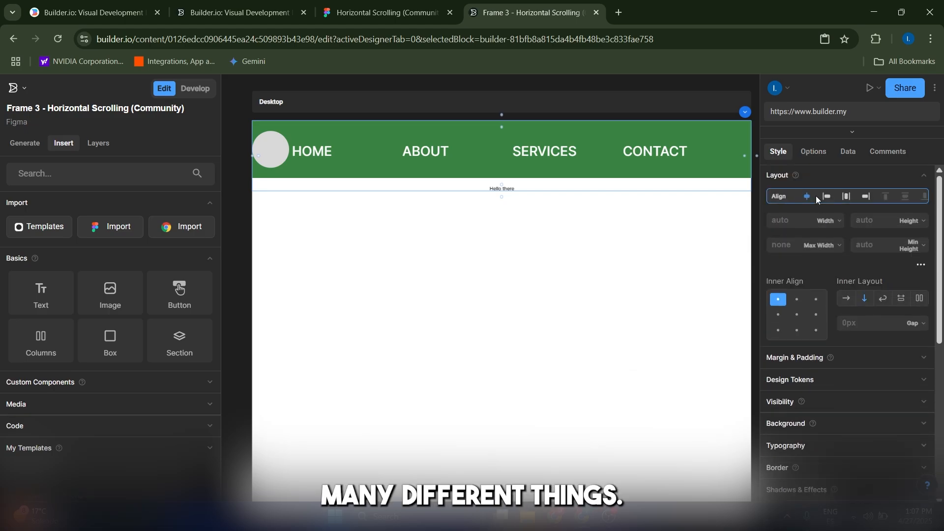
left_click(847, 151)
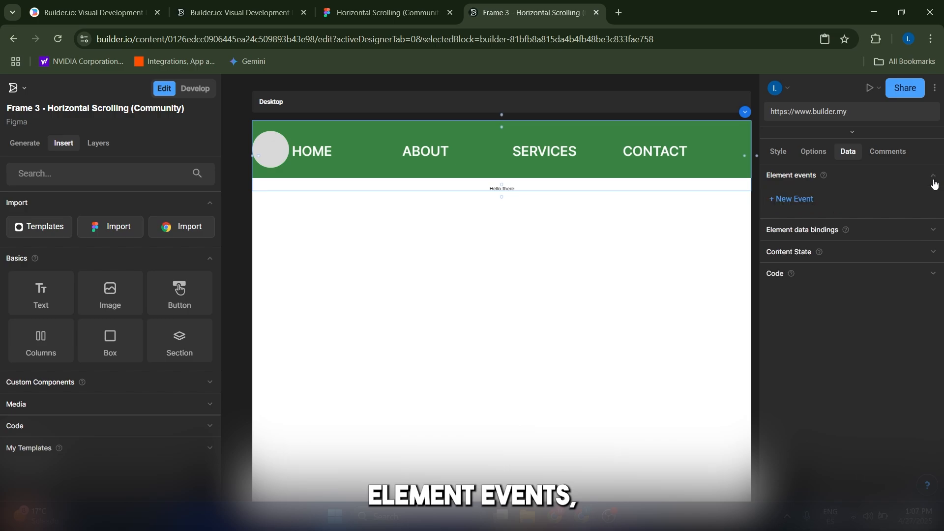
left_click(794, 199)
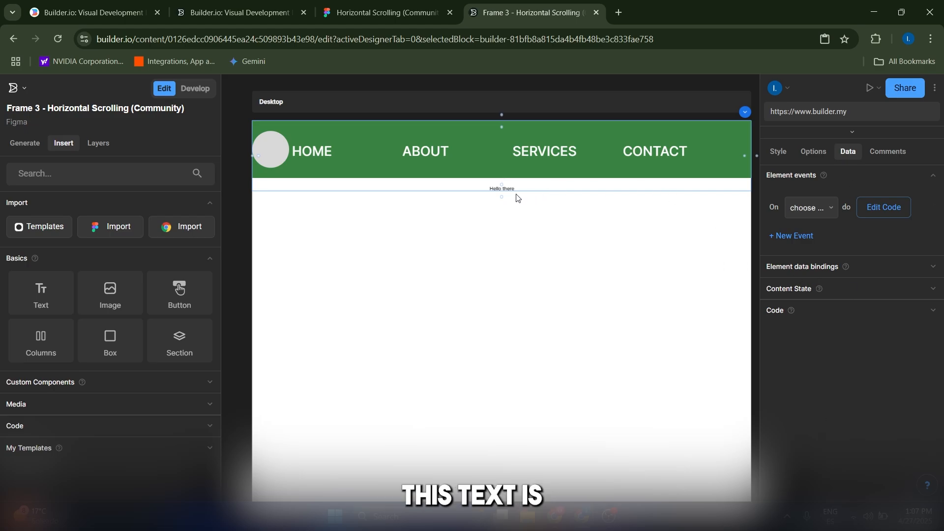
left_click(776, 152)
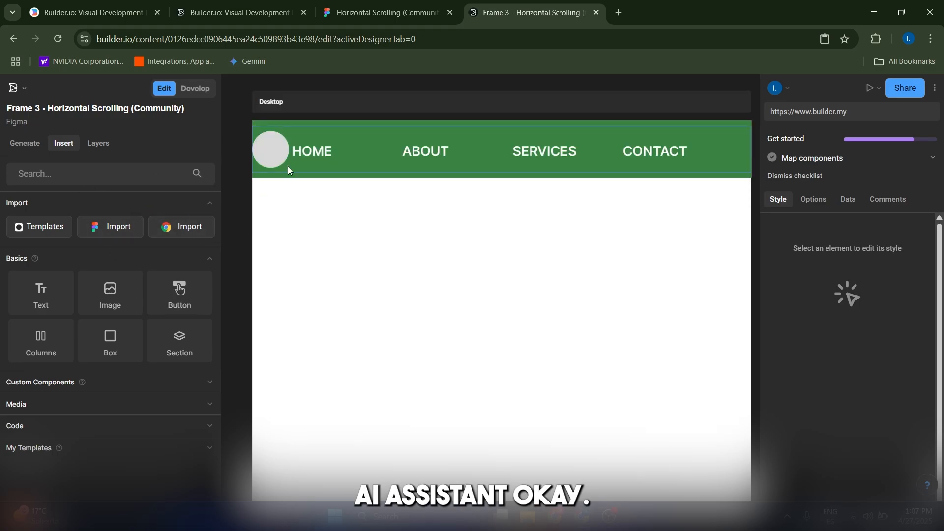
Ask the AI to 'Generate a heading that says "Hello There"' and accept the result
left_click(24, 143)
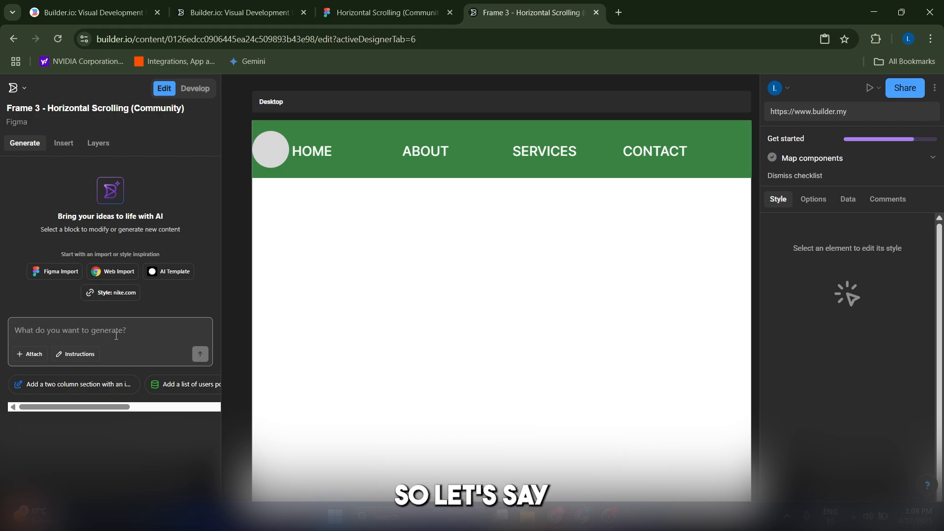
type("Generate a heading")
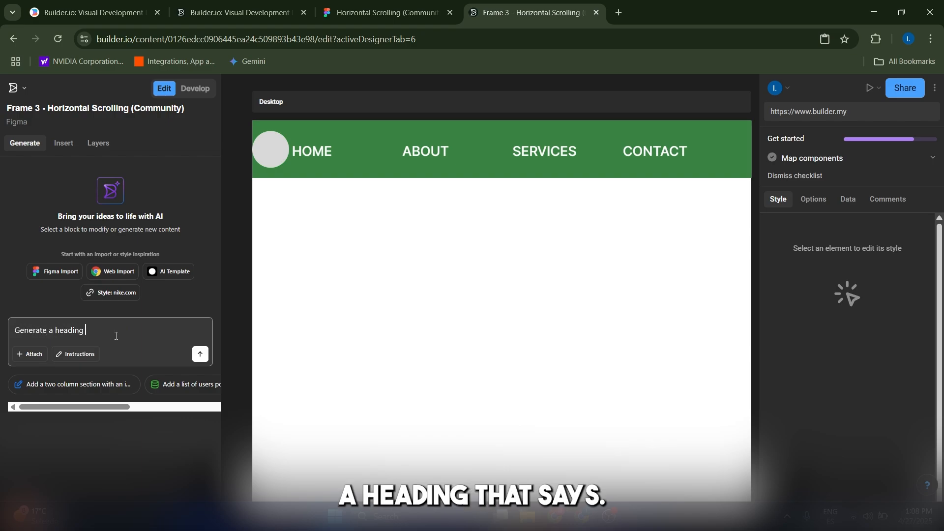
type("that says \"Hello There\"")
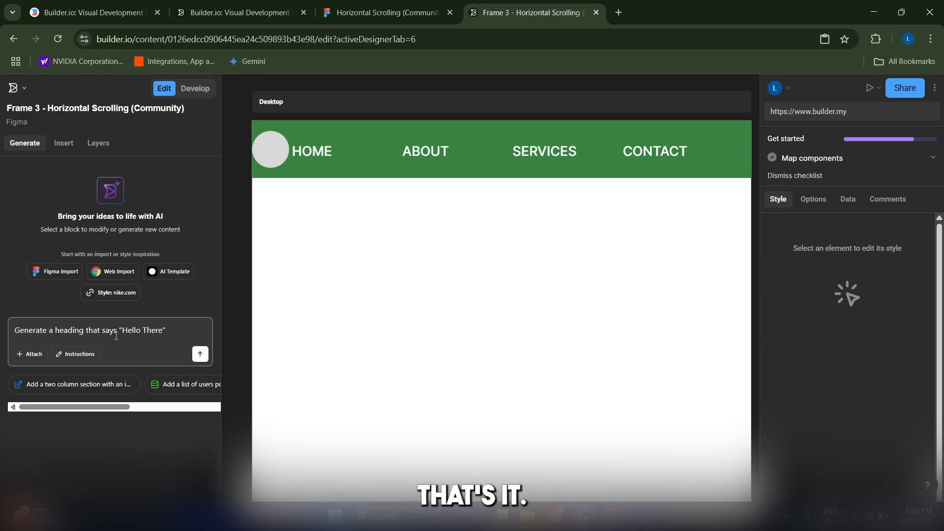
left_click(200, 353)
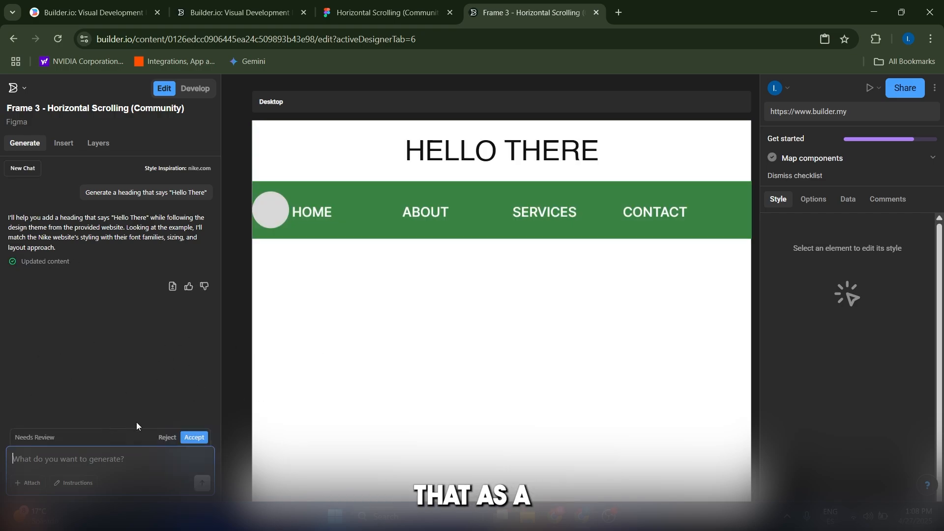
left_click(500, 150)
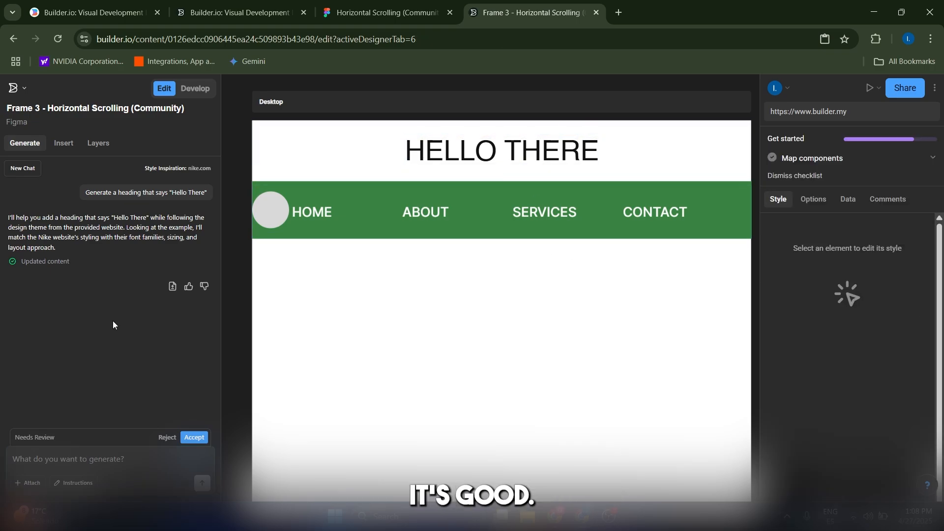
left_click(500, 150)
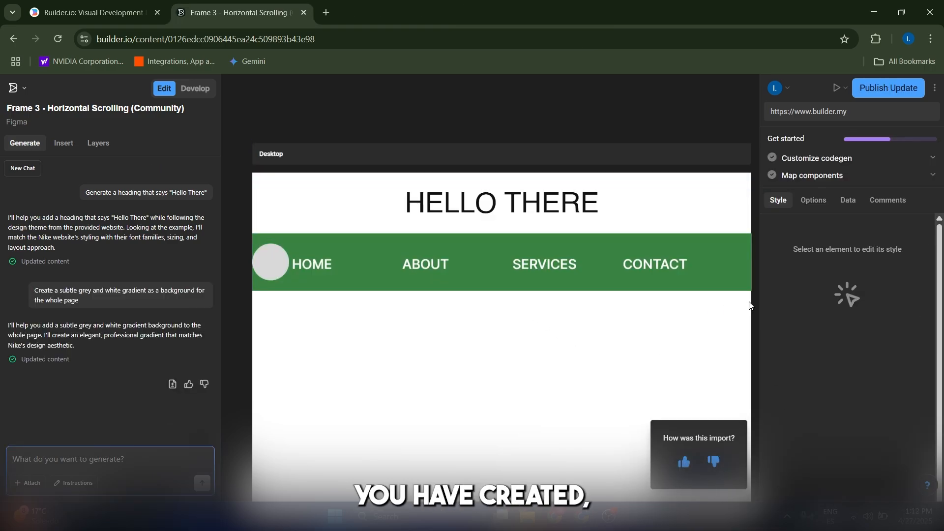
Publish the updated page, run a Quick preview, and return to the Builder.io home page
left_click(63, 144)
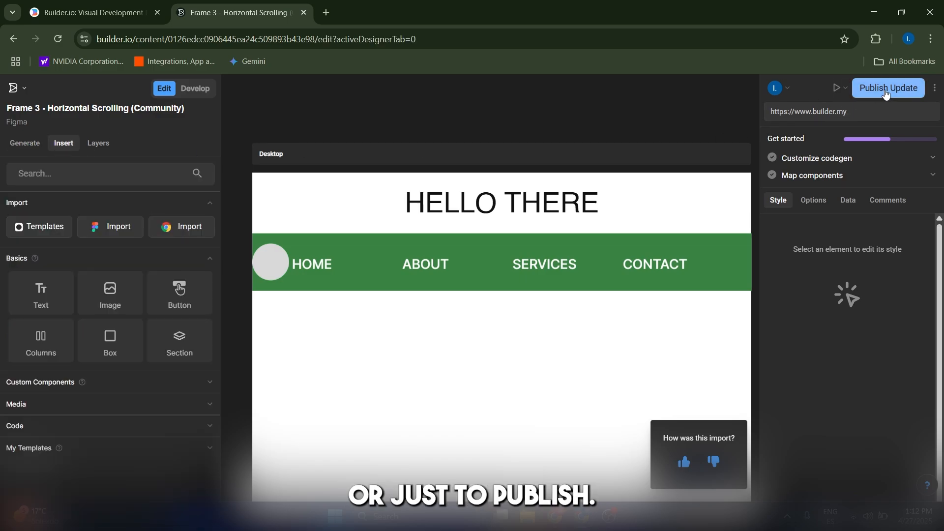
left_click(887, 87)
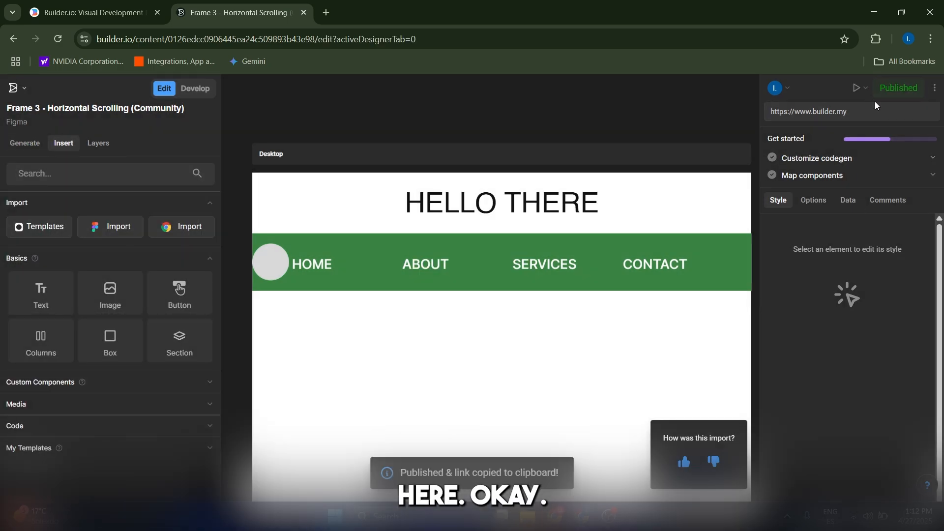
left_click(865, 90)
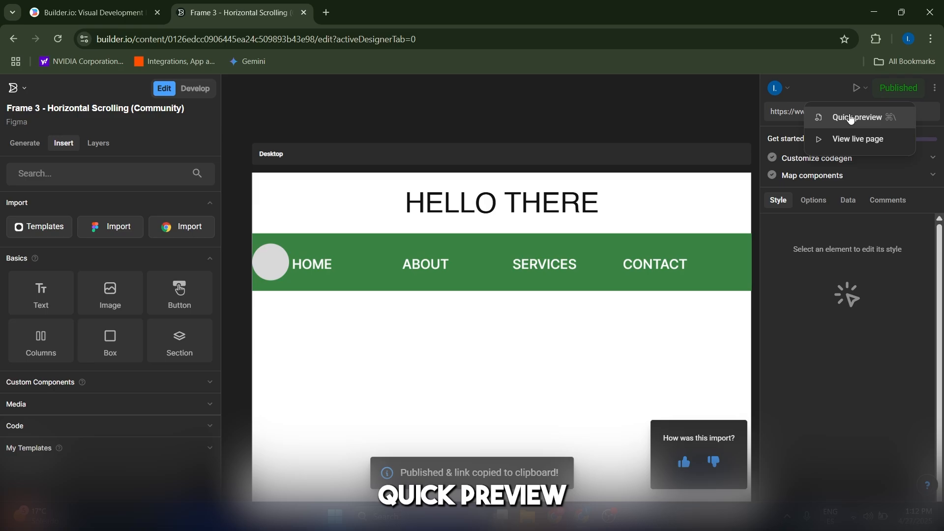
left_click(858, 117)
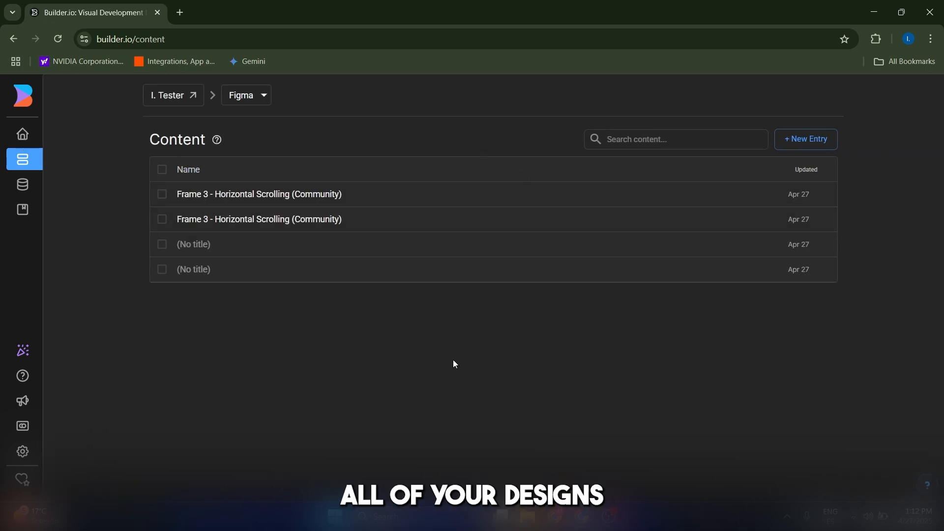
left_click(23, 134)
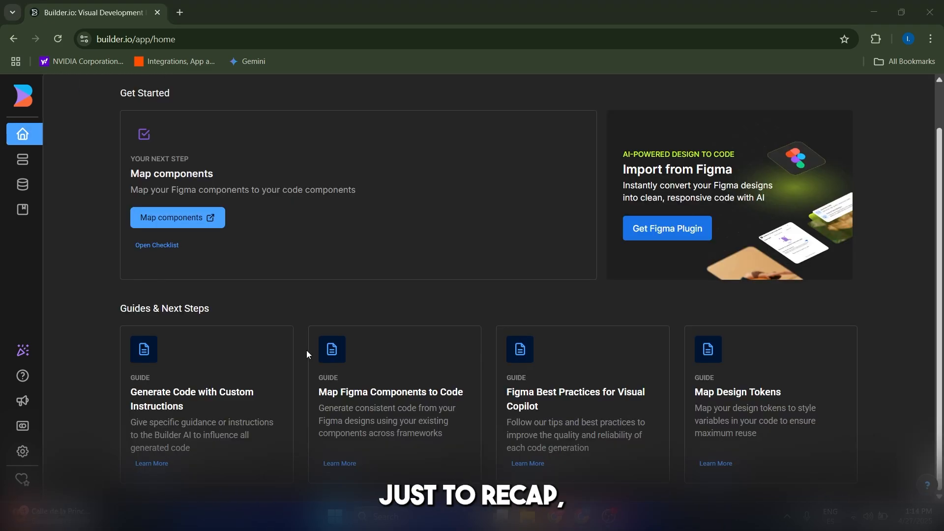